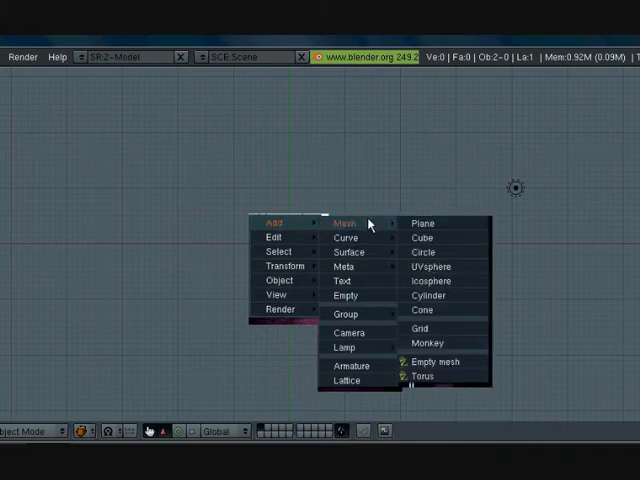
Add a Monkey (Suzanne) mesh to the scene
{"action": "left_click", "coordinate": [424, 340]}
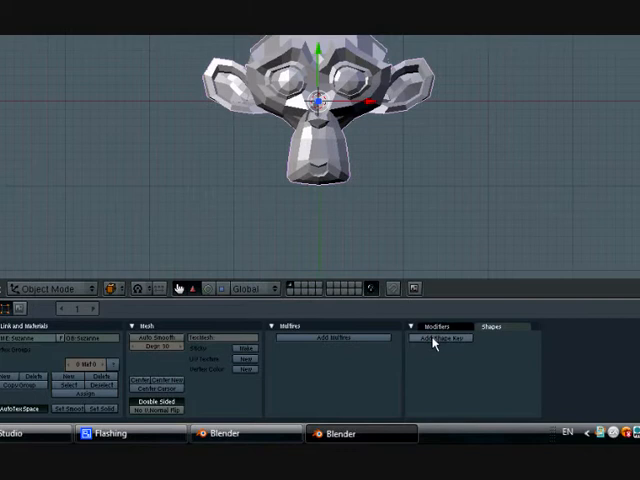
Create a shape key on Suzanne and move the mouth vertices into a smile
{"action": "left_click", "coordinate": [440, 340]}
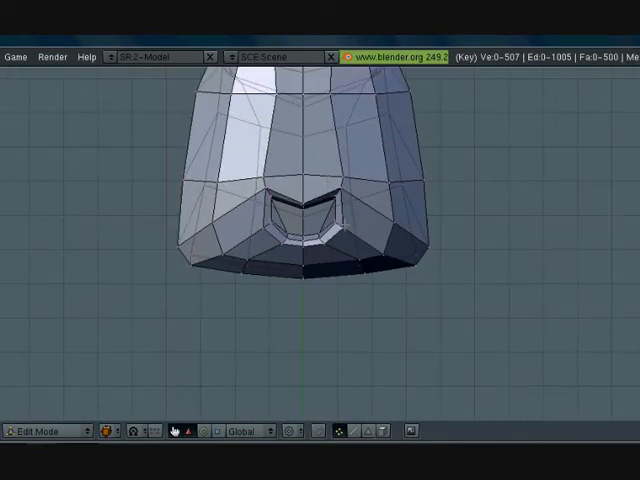
{"action": "left_click", "coordinate": [338, 206]}
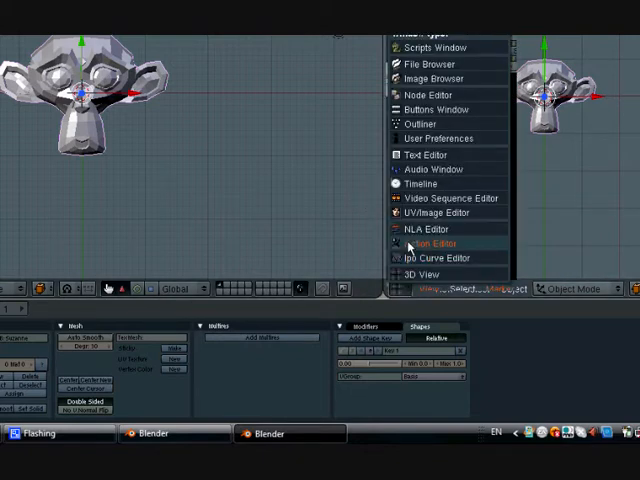
Change the split area's editor type to Ipo Curve Editor
{"action": "left_click", "coordinate": [430, 244]}
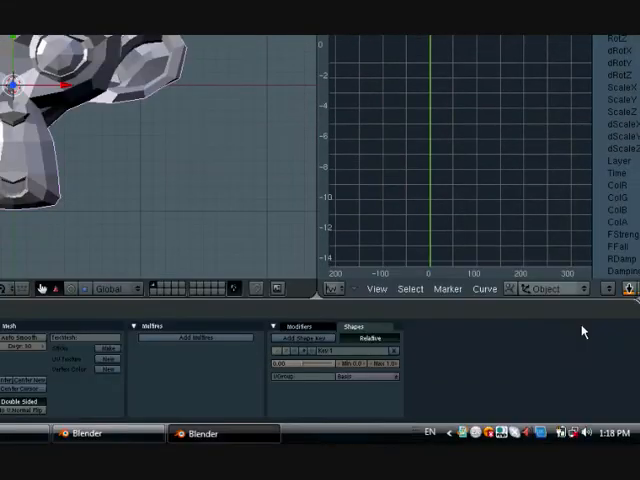
Switch the Ipo editor to Shape curves and give the Key 1 curve linear interpolation
{"action": "left_click", "coordinate": [336, 290]}
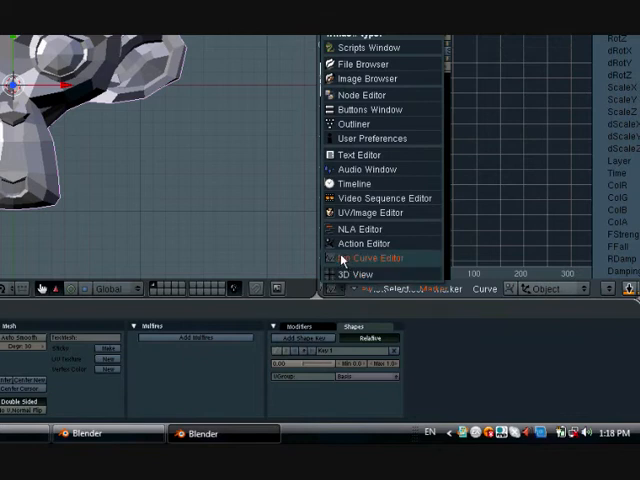
{"action": "left_click", "coordinate": [372, 258]}
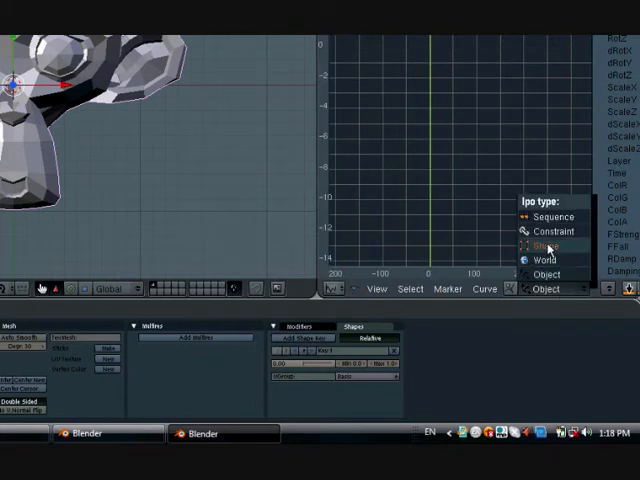
{"action": "left_click", "coordinate": [546, 244]}
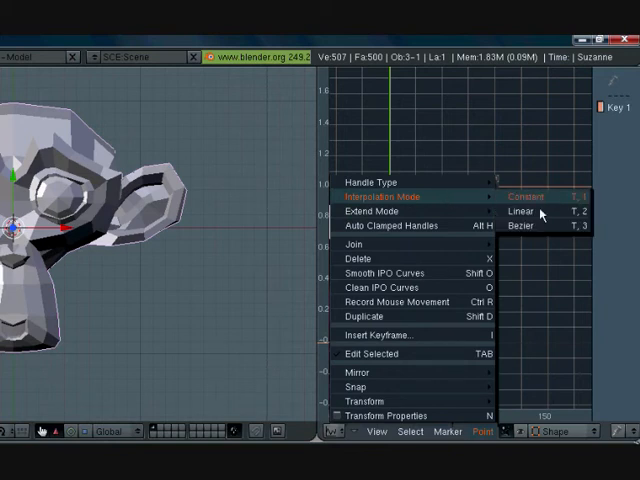
{"action": "left_click", "coordinate": [524, 212]}
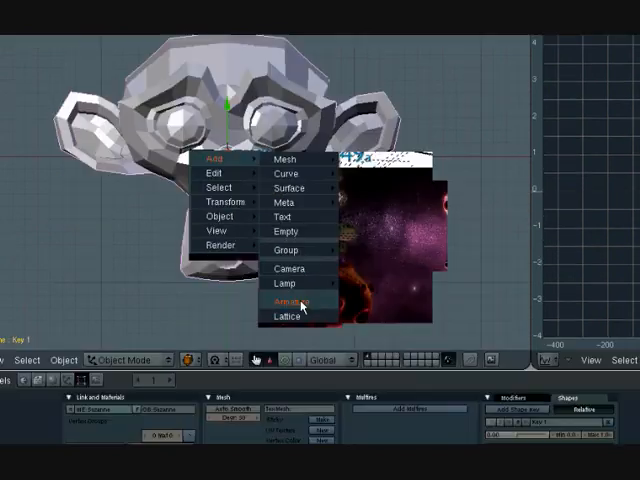
Add an armature object next to Suzanne
{"action": "left_click", "coordinate": [288, 300]}
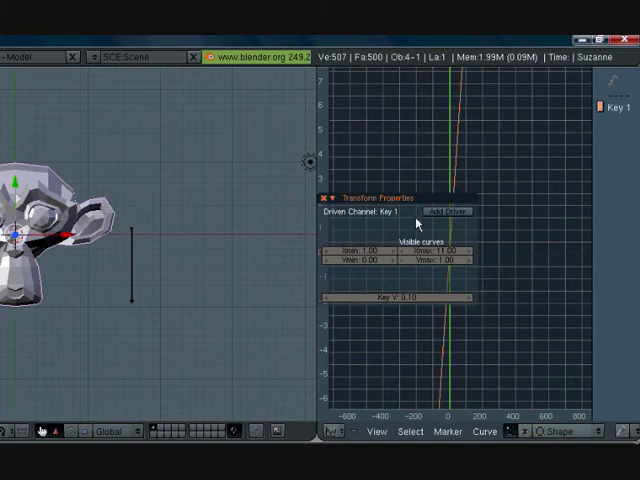
Add a driver to the Key 1 shape channel in the Transform Properties panel
{"action": "left_click", "coordinate": [444, 212]}
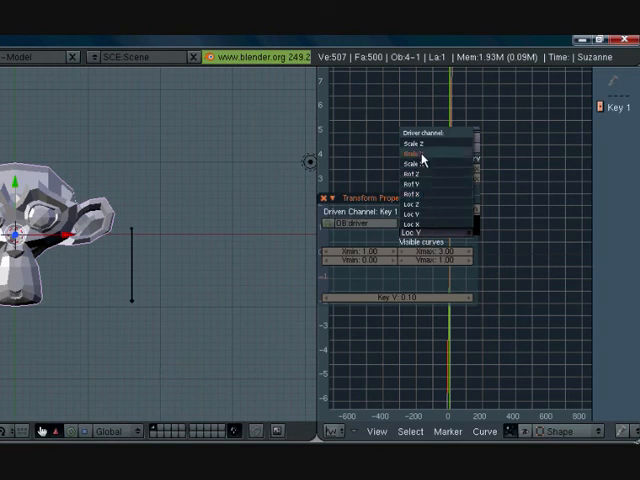
Set the Key 1 driver to read Loc X and choose the driver source type
{"action": "left_click", "coordinate": [410, 160]}
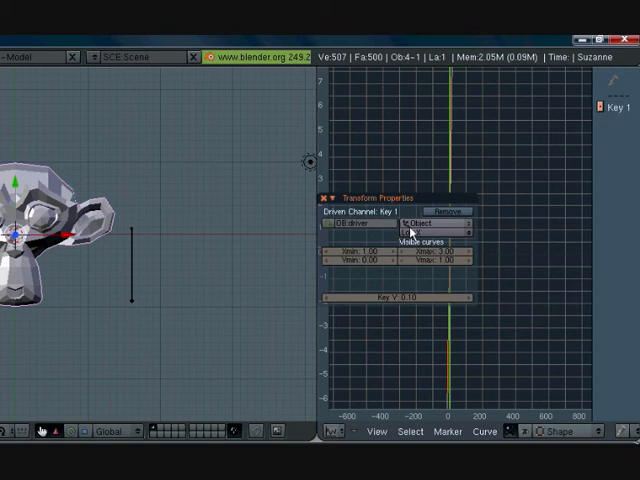
{"action": "left_click", "coordinate": [436, 224]}
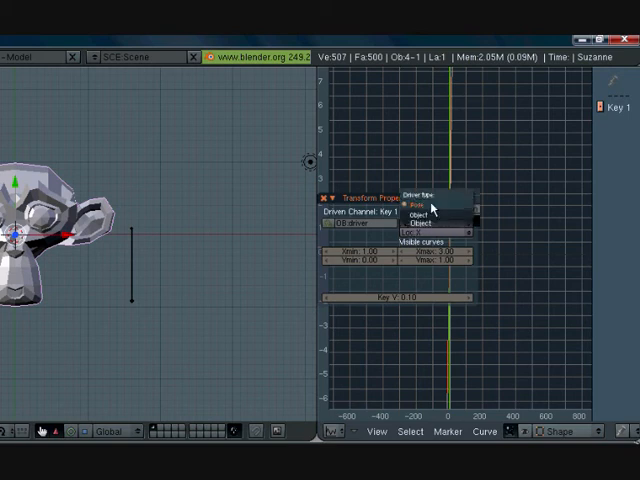
{"action": "mouse_move", "coordinate": [460, 204]}
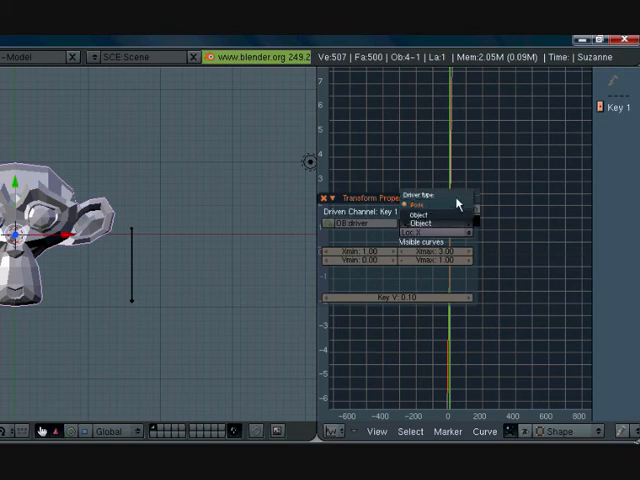